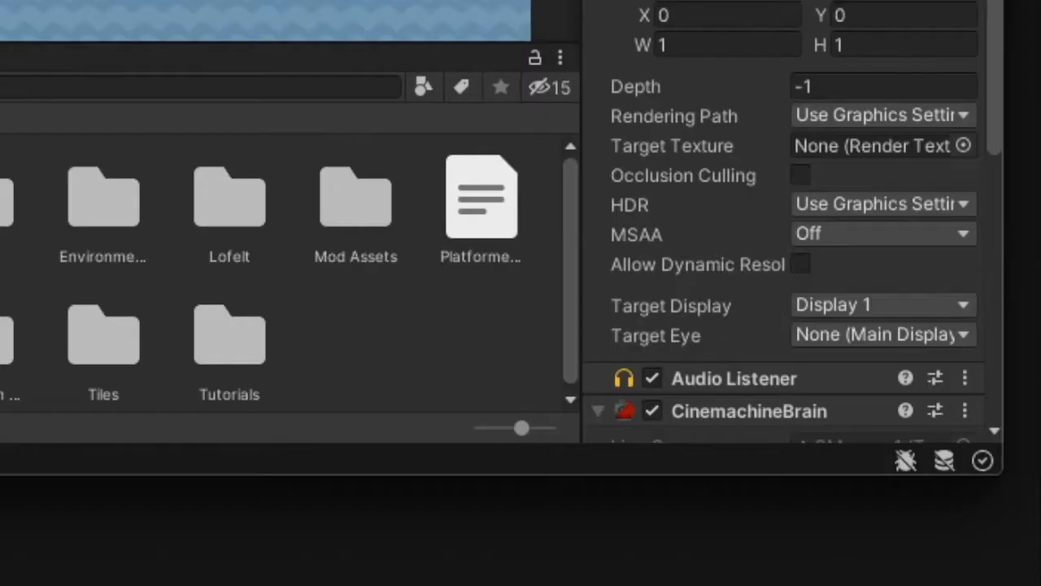
Select the sprite object that will receive haptics.
{"action": "left_click", "coordinate": [781, 407]}
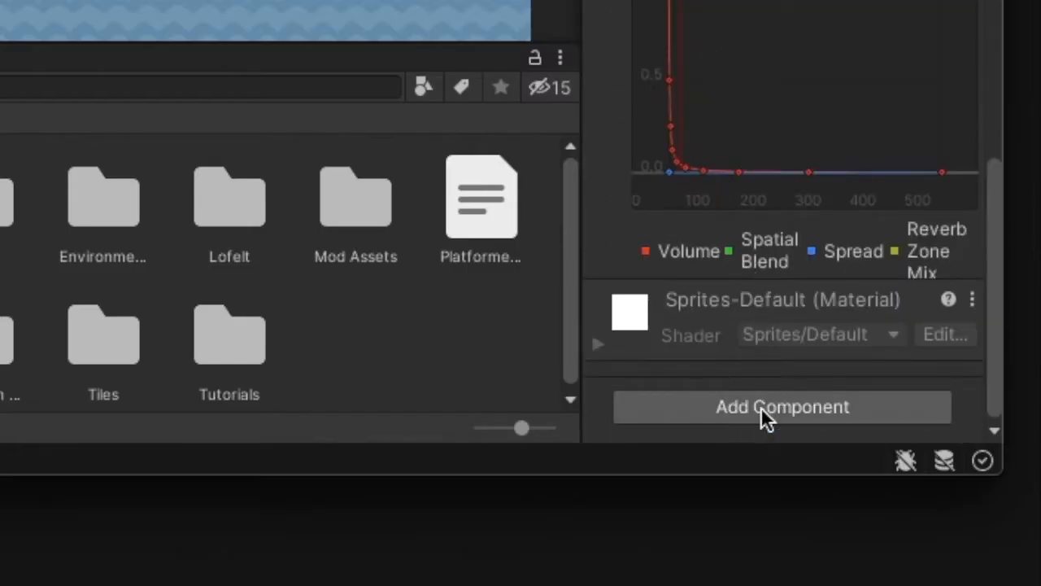
Add a Haptic Source component to the sprite object.
{"action": "left_click", "coordinate": [781, 407]}
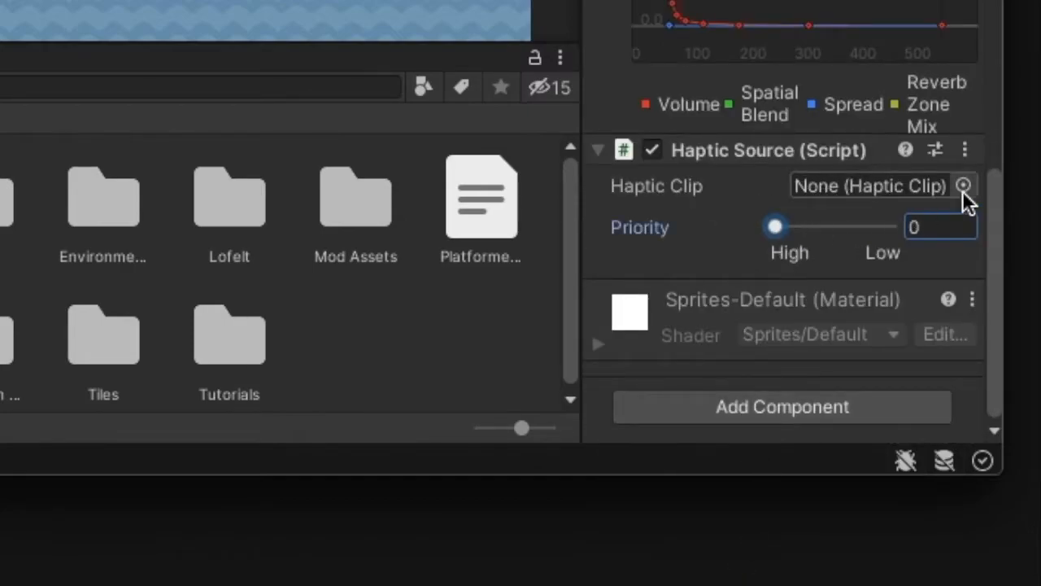
{"action": "left_click", "coordinate": [965, 186]}
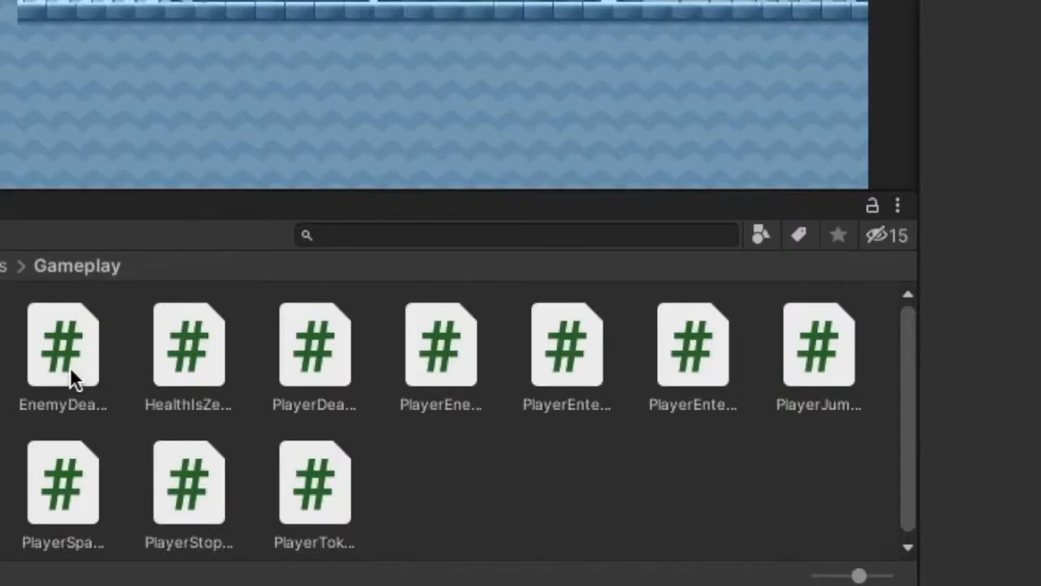
Add enemy.GetComponent<HapticSource>().Play(); to the EnemyDeath script's Execute method.
{"action": "double_click", "coordinate": [62, 348]}
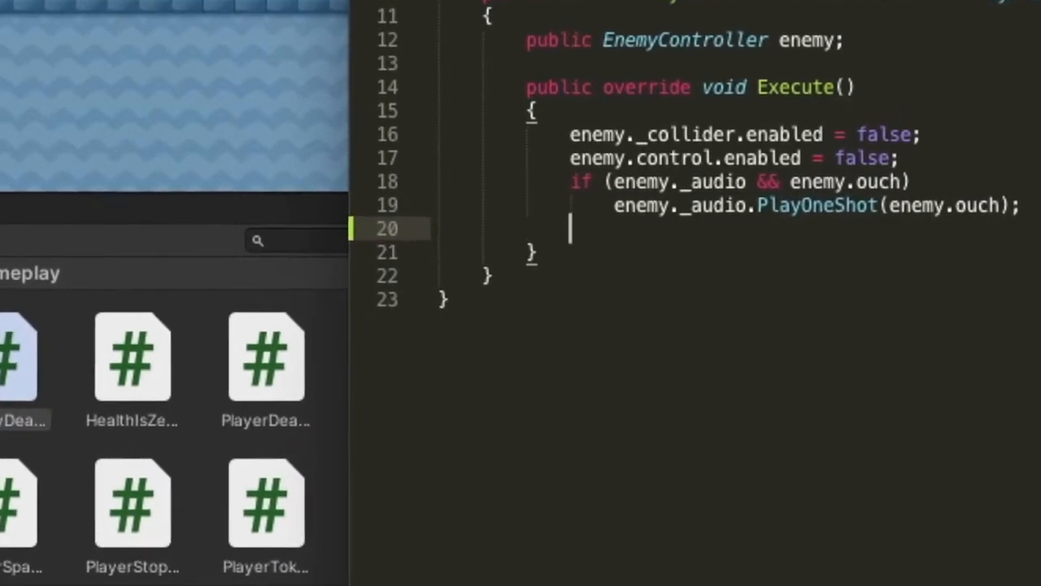
{"action": "type", "text": "enemy.GetComponent"}
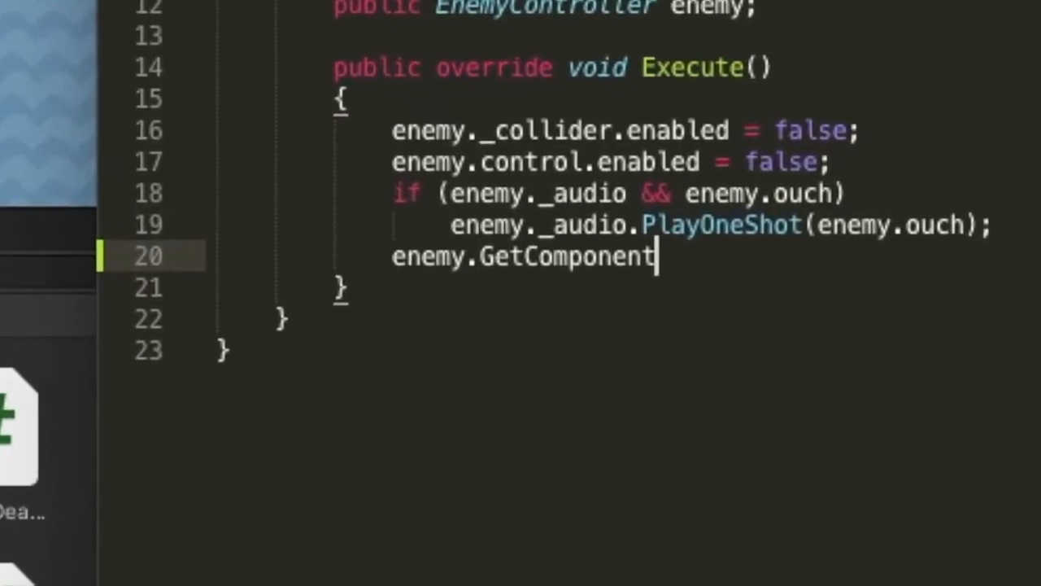
{"action": "type", "text": "<HapticSource>().Play"}
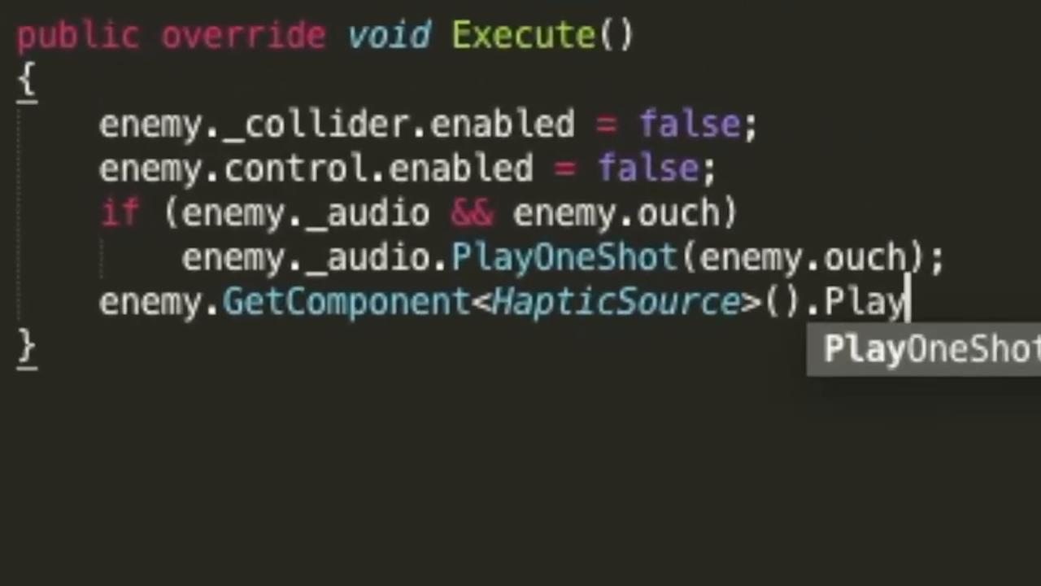
{"action": "type", "text": "();"}
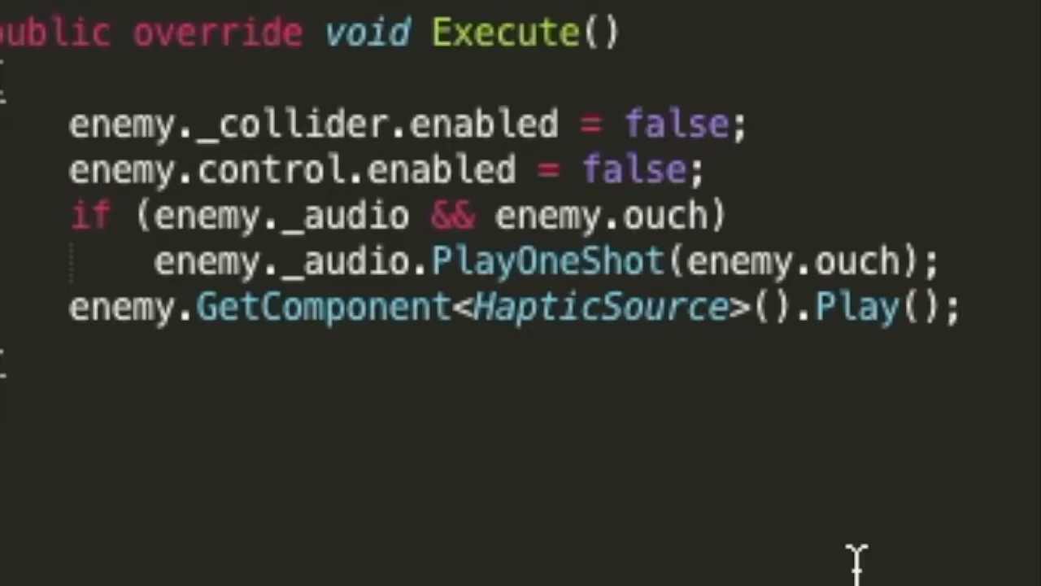
{"action": "left_click", "coordinate": [163, 244]}
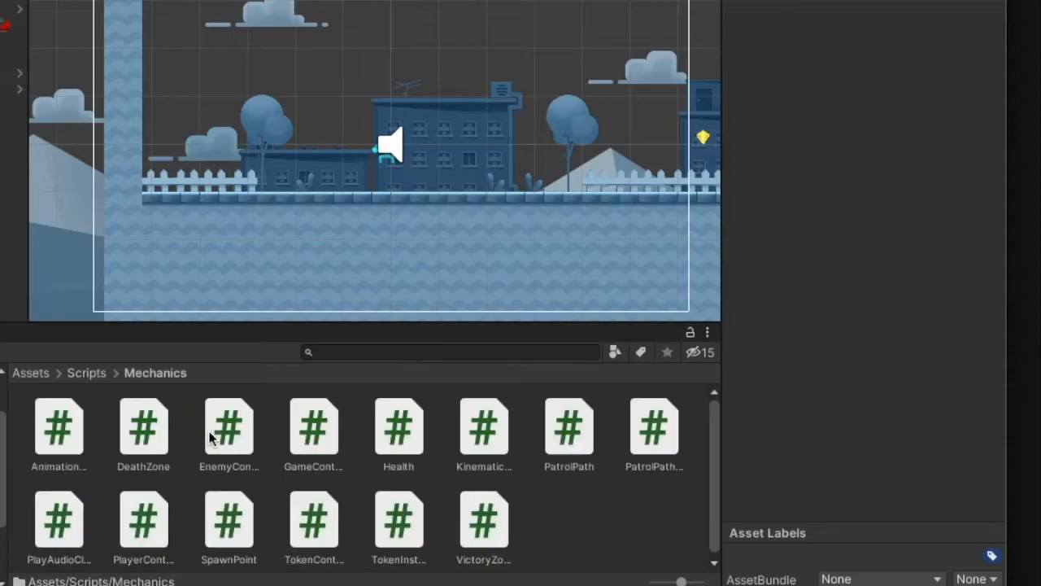
Add HapticClip fields like respawnHaptic and assign hapticSource via GetComponent<HapticSource>() in PlayerController.
{"action": "double_click", "coordinate": [143, 517]}
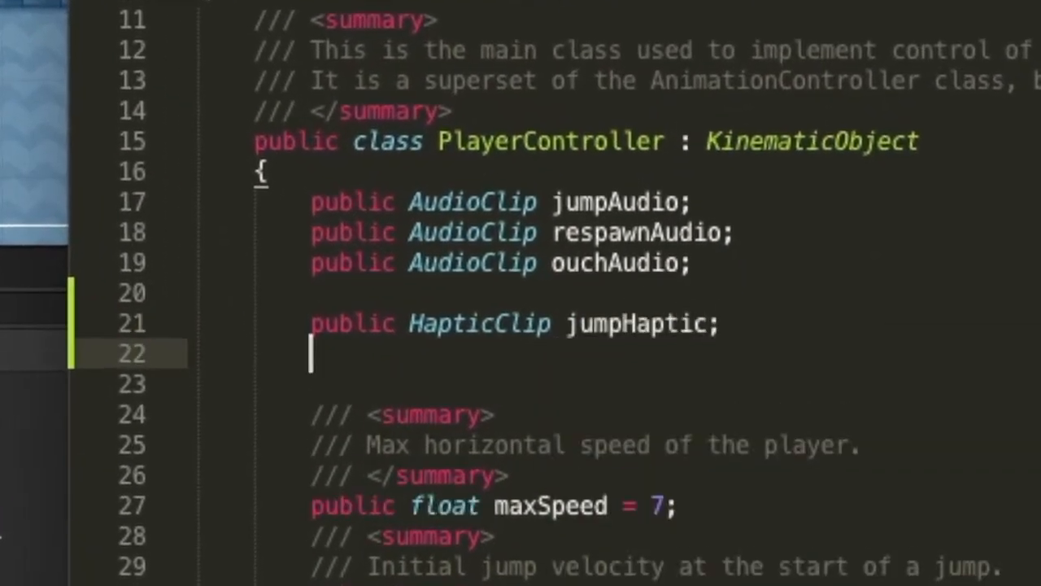
{"action": "type", "text": "public HapticClip respawnHaptic;"}
{"action": "type", "text": "hapticSource ="}
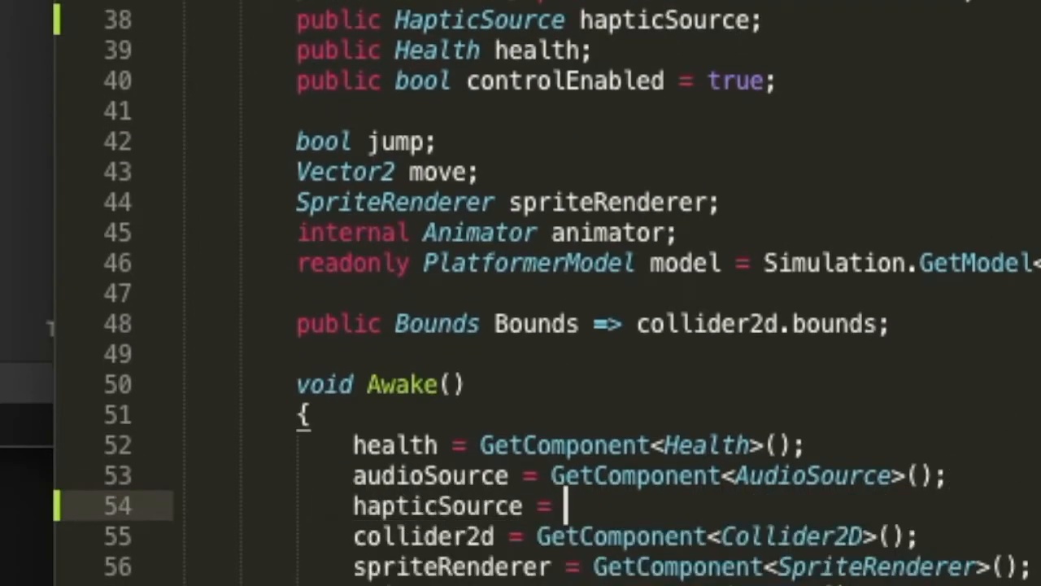
{"action": "type", "text": "GetComponent<HapticSource>();"}
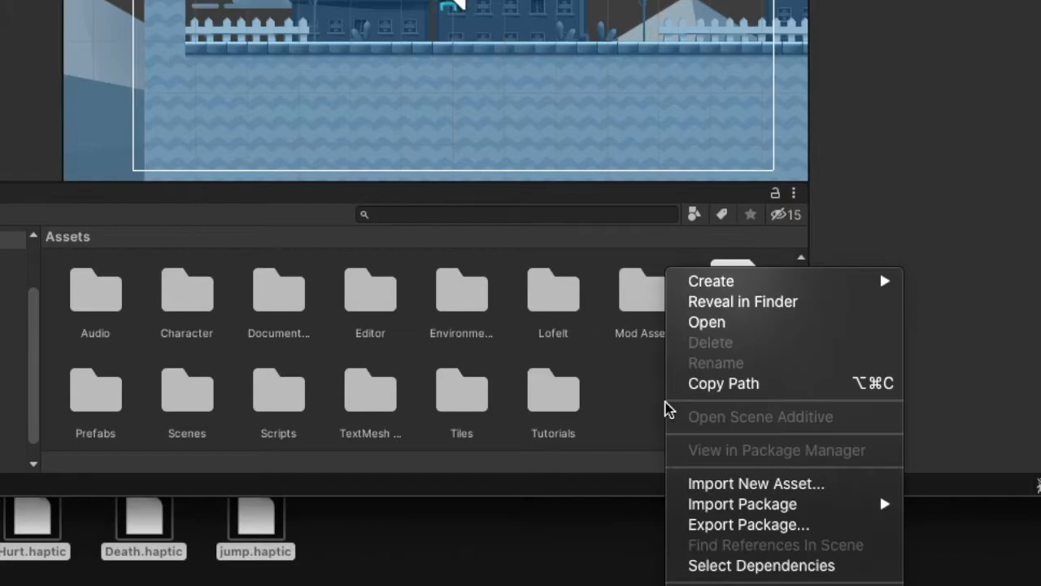
{"action": "mouse_move", "coordinate": [710, 281]}
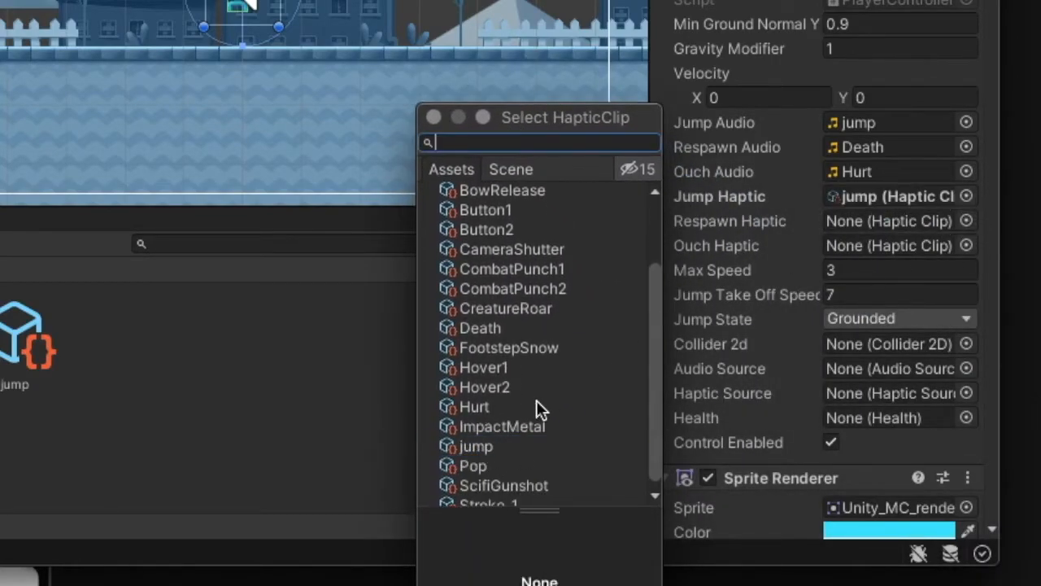
Assign the jump clip as the player's Jump Haptic in the Inspector.
{"action": "left_click", "coordinate": [479, 327]}
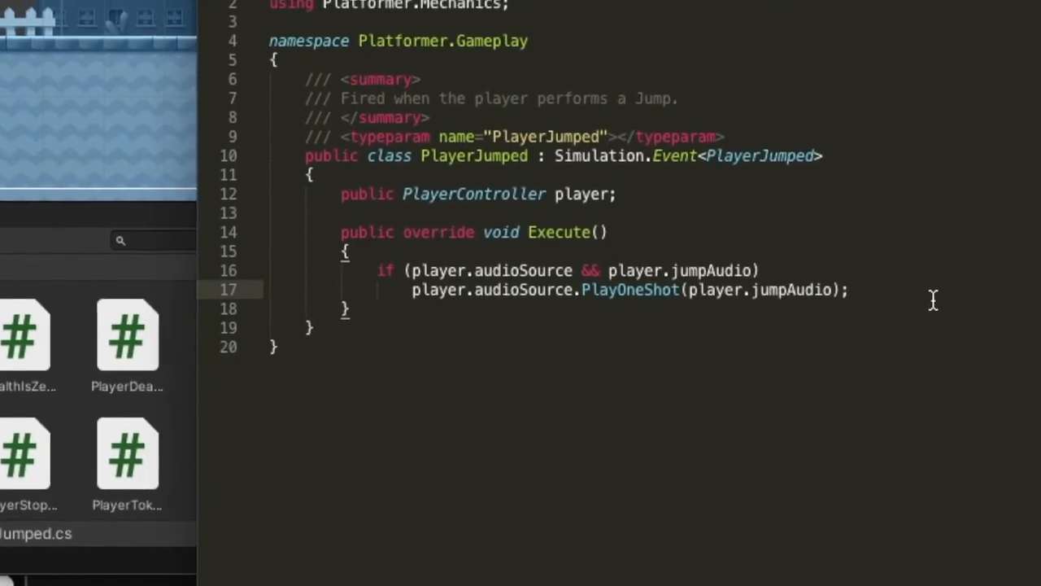
Set hapticSource.clip to player.jumpHaptic, priority 128, and call Play in PlayerJumped.
{"action": "type", "text": "player.hapticSource."}
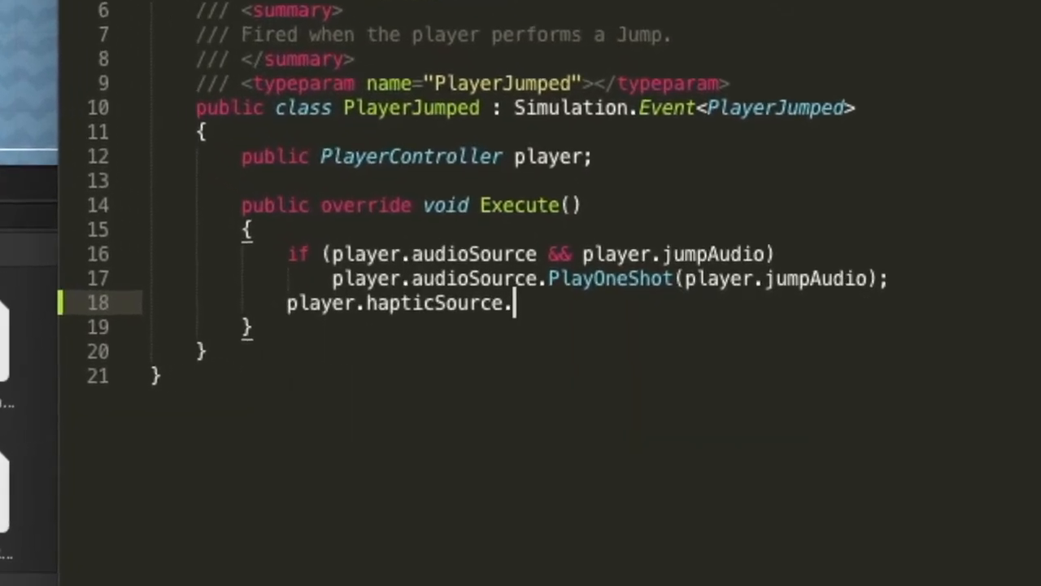
{"action": "type", "text": "clip = player.jumpHaptic;"}
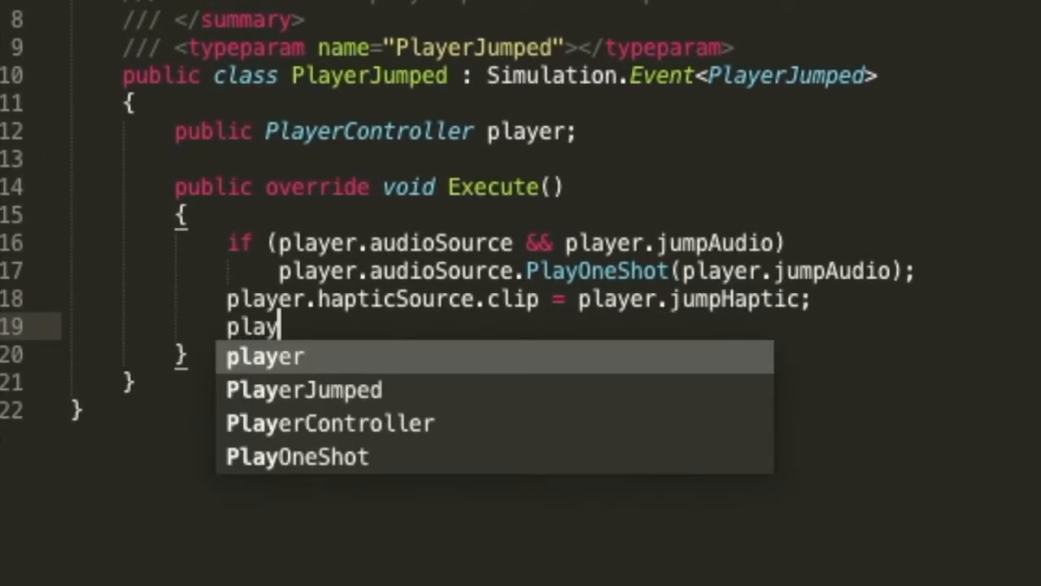
{"action": "type", "text": "er.hapticSource.priority = 128;"}
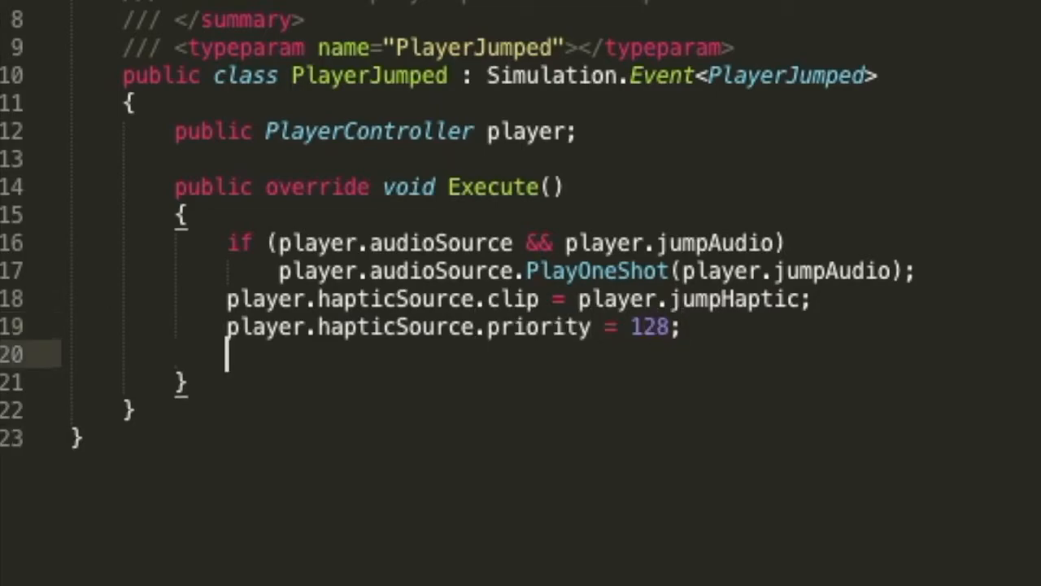
{"action": "type", "text": "player.hapticSource.Play"}
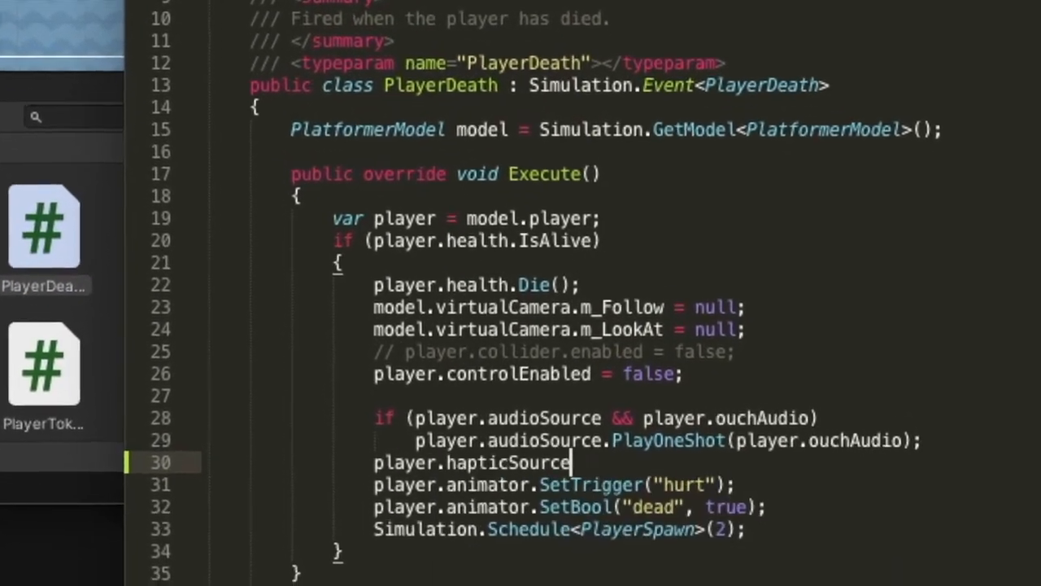
Set hapticSource.clip to player.ouchHaptic, priority 0, and call Play() in PlayerDeath.
{"action": "type", "text": ".clip = player.ouchHaptic;"}
{"action": "type", "text": "player.hapticSource"}
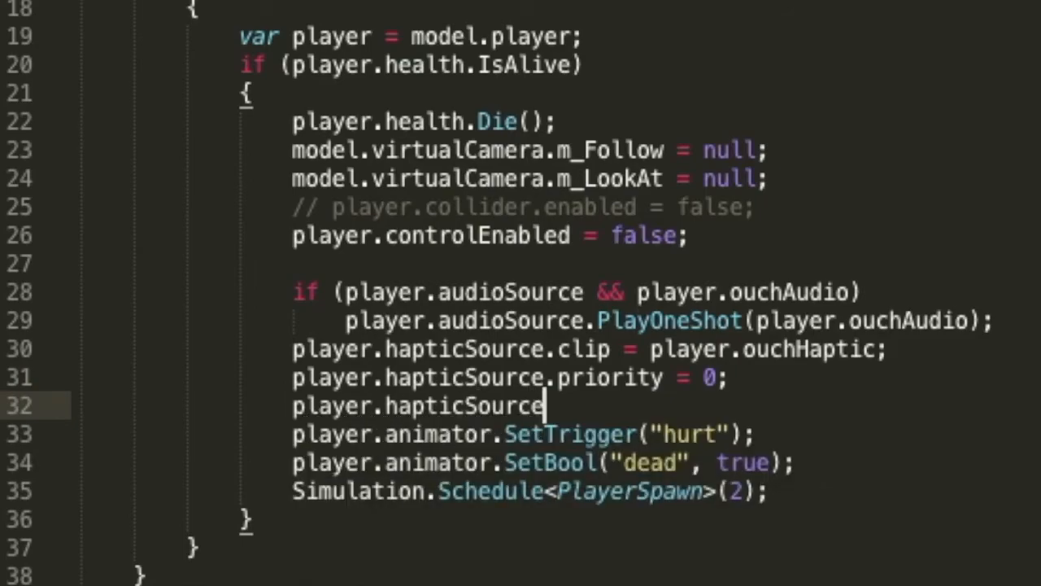
{"action": "type", "text": ".Play();"}
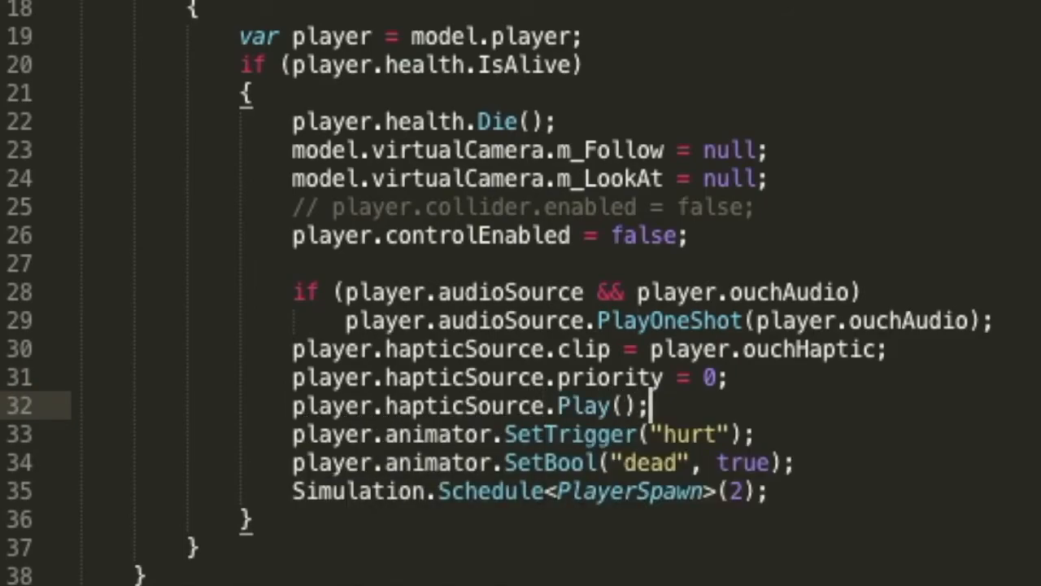